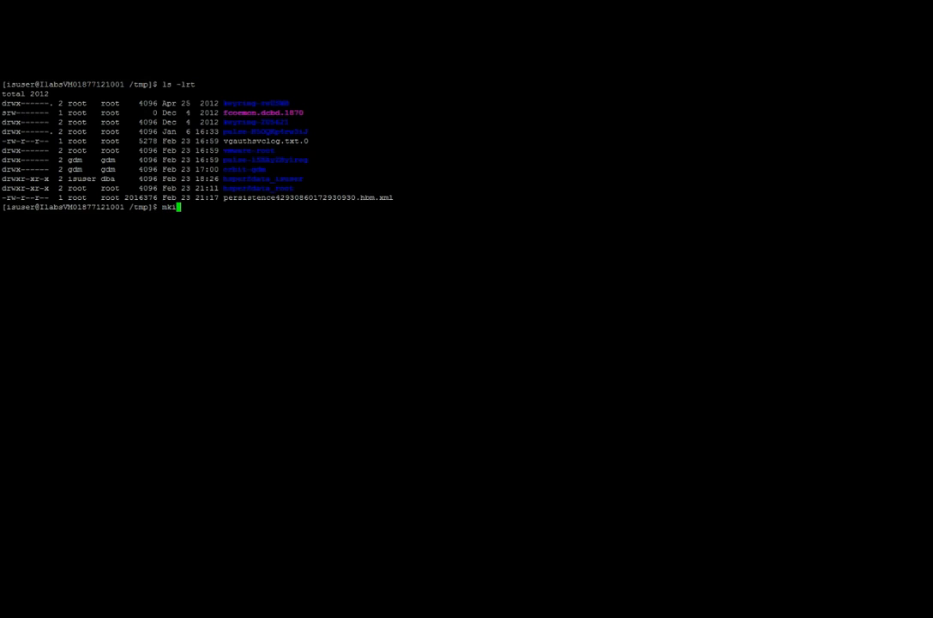
Create the spy directory under /tmp and list the directory contents with ls -lrt
type("r spy")
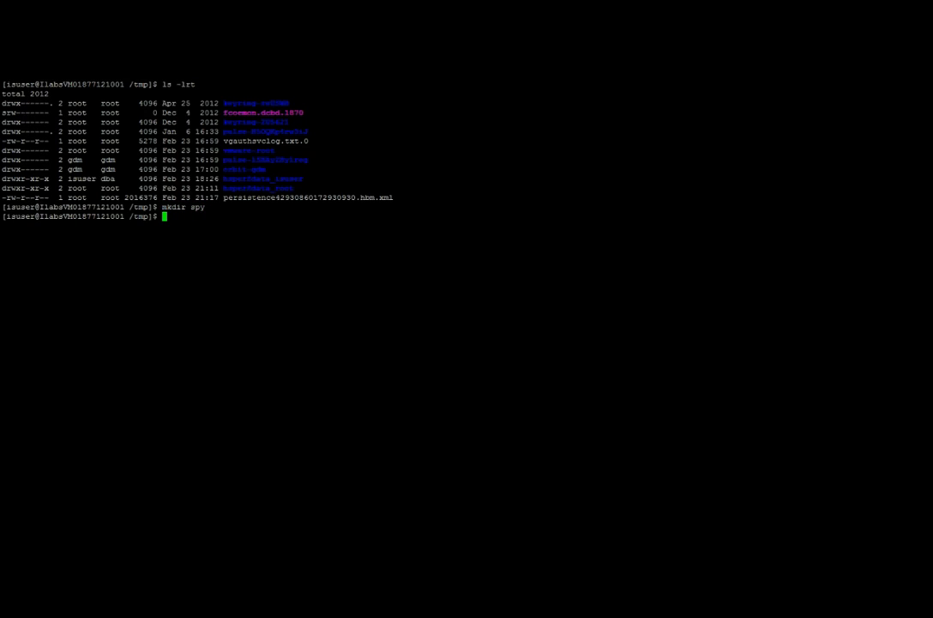
type("ls -lrt")
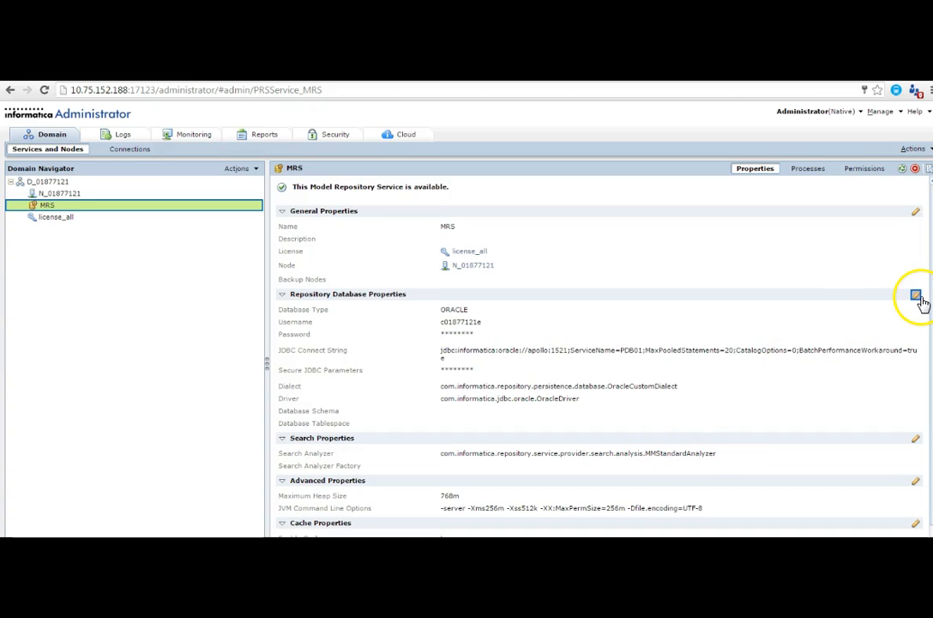
mouse_move(916, 296)
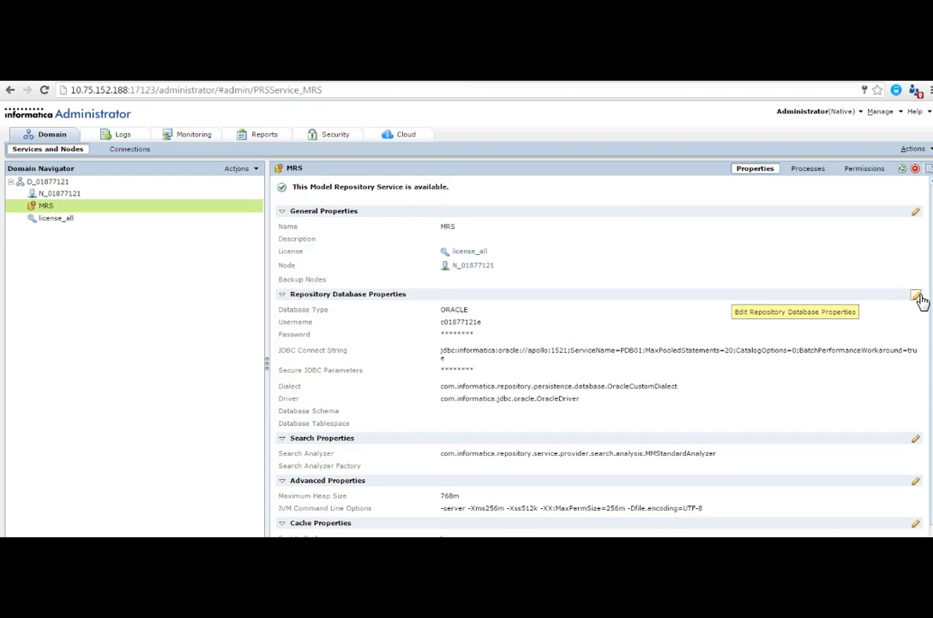
Open the MRS service's Repository Database Properties for editing
left_click(916, 294)
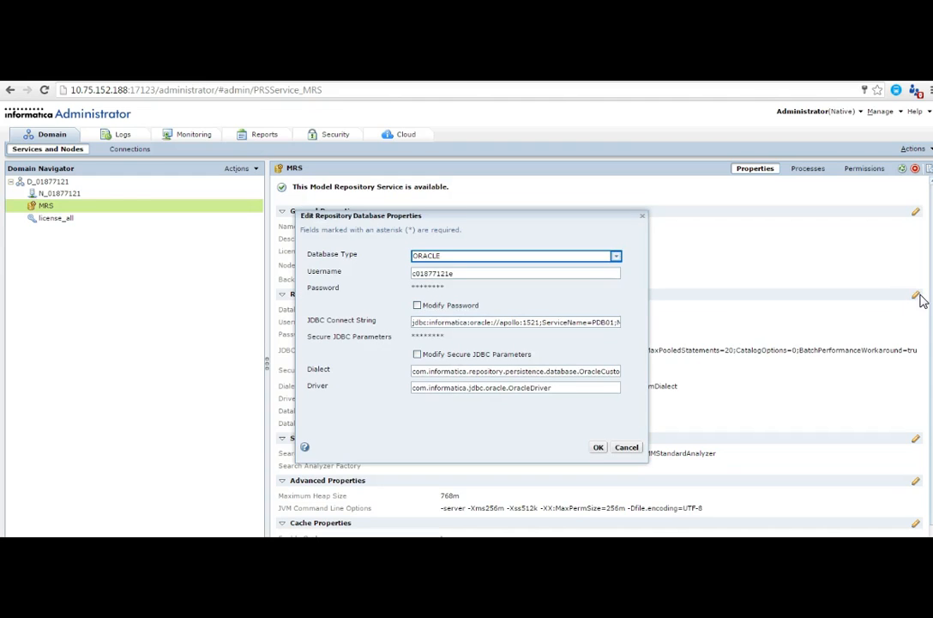
Place the cursor in the JDBC Connect String field to append SpyAttributes logging to /tmp/spy/spy.log
left_click(515, 320)
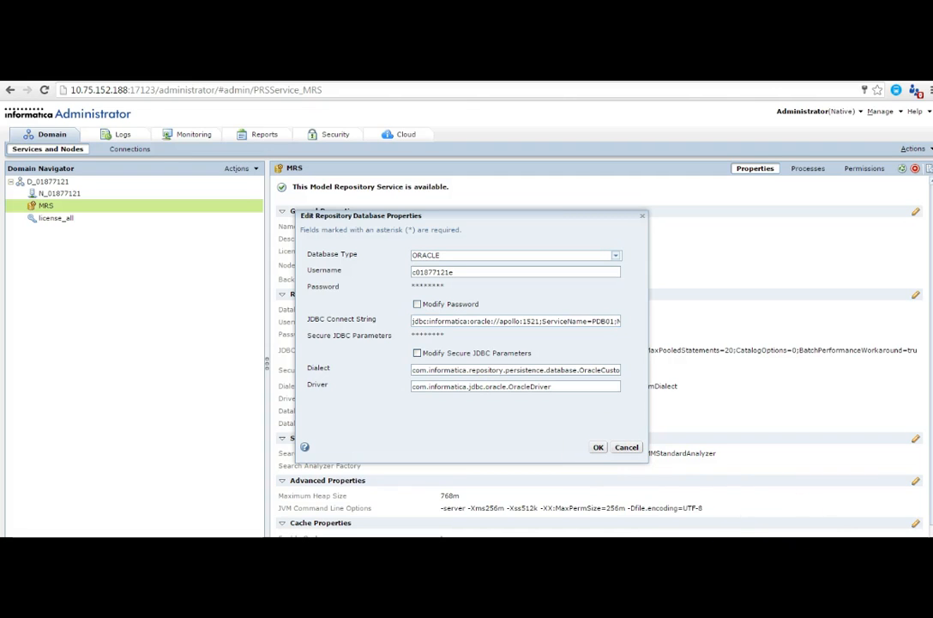
left_click(599, 447)
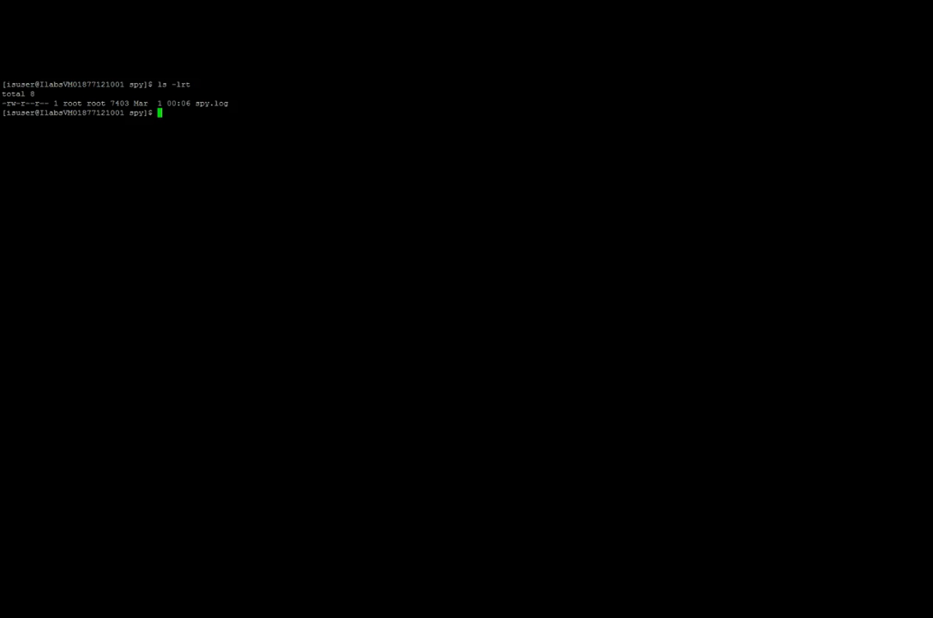
Begin typing vi spy.log in /tmp/spy to open the spy log
type("vi s")
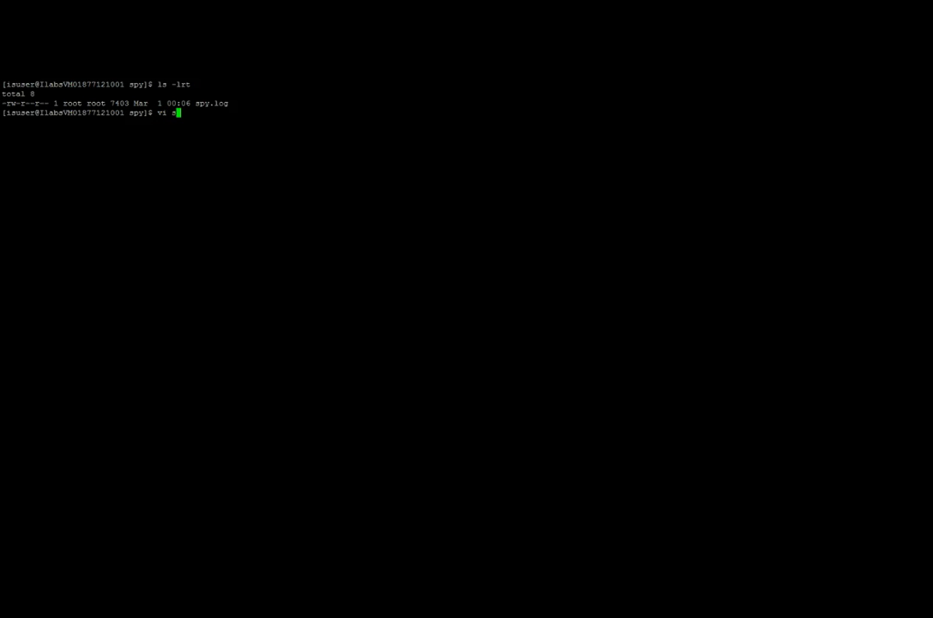